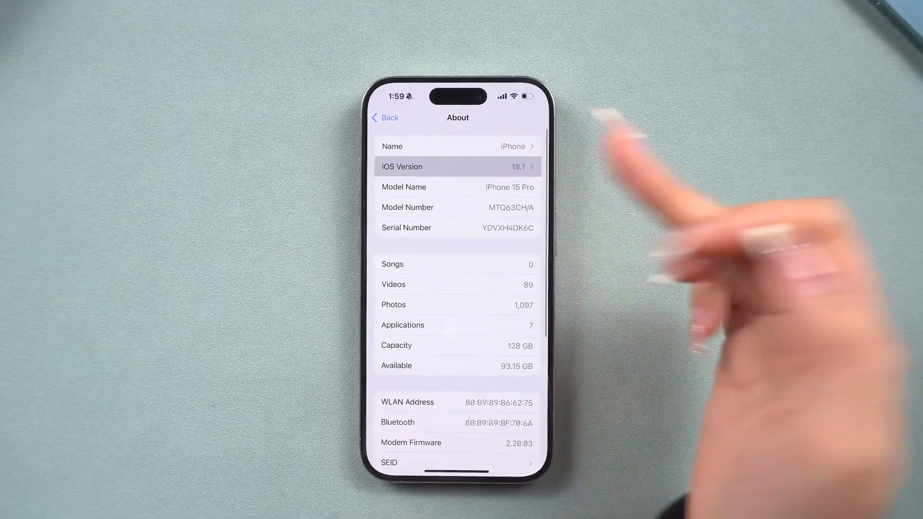
Search for "iPhone models compatible with iOS 18" and open the matching guide article
click(457, 166)
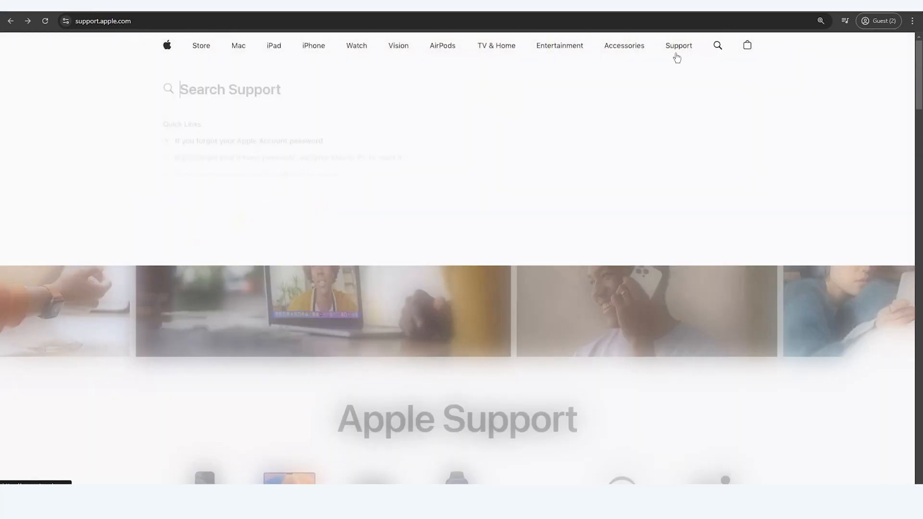
key(Return)
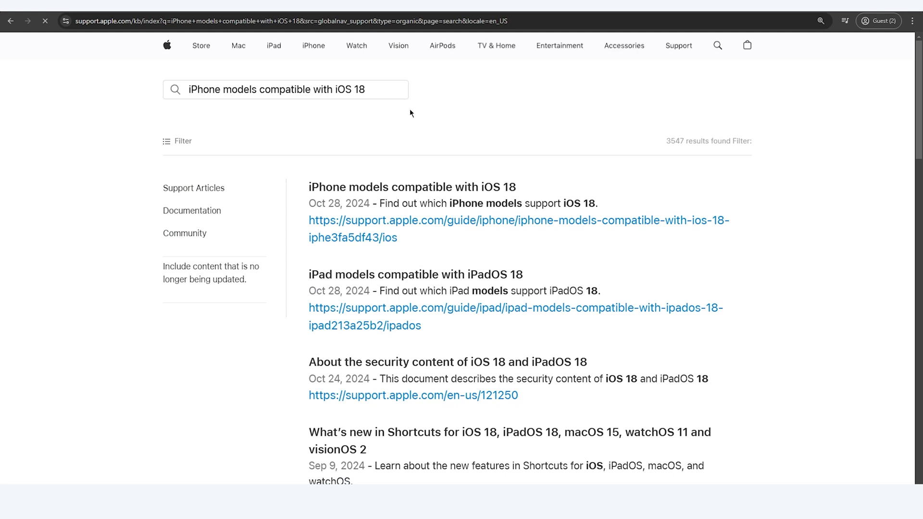
click(413, 187)
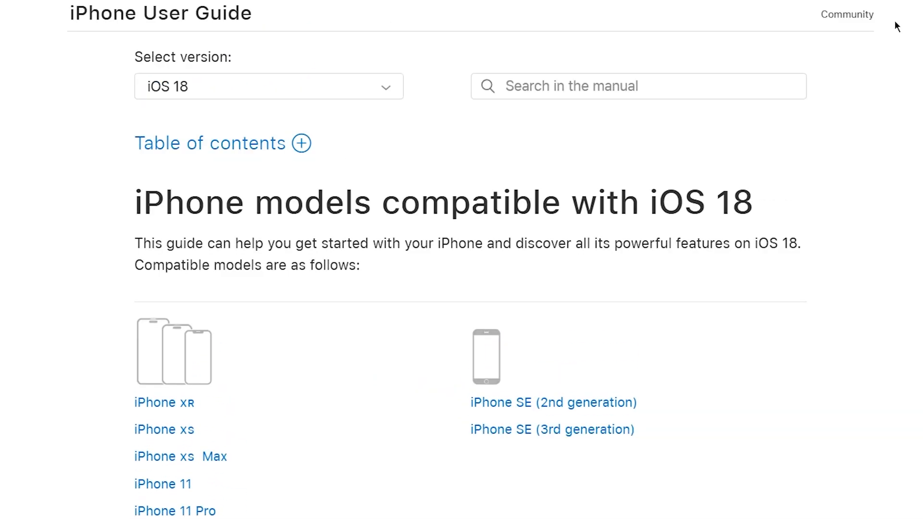